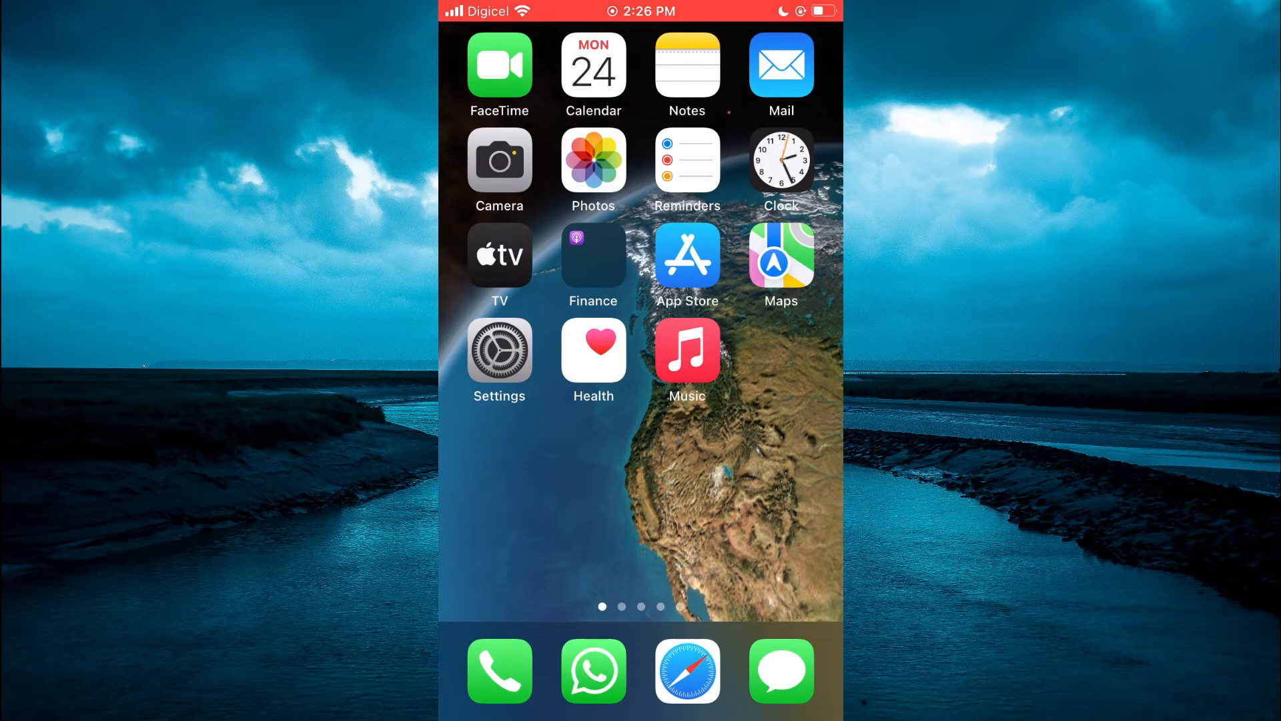
Launch Settings and bring the Maps entry into view in the app list.
left_click(499, 350)
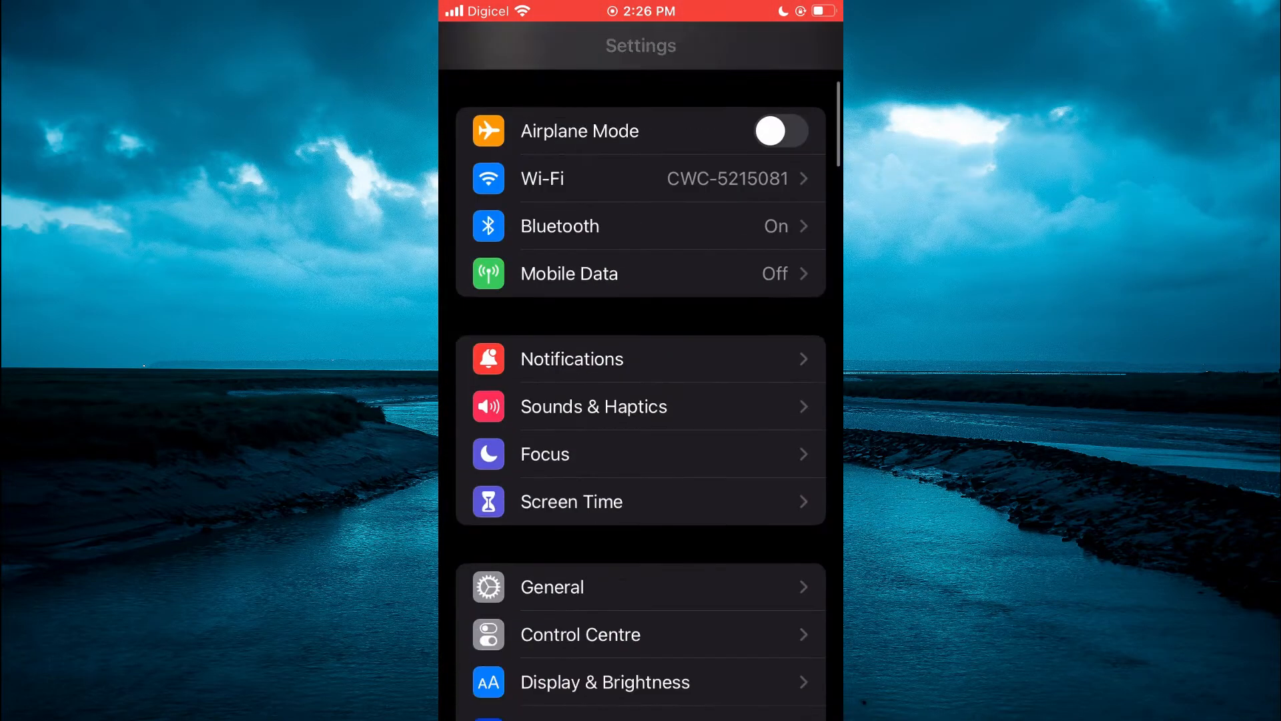
scroll("down", 3)
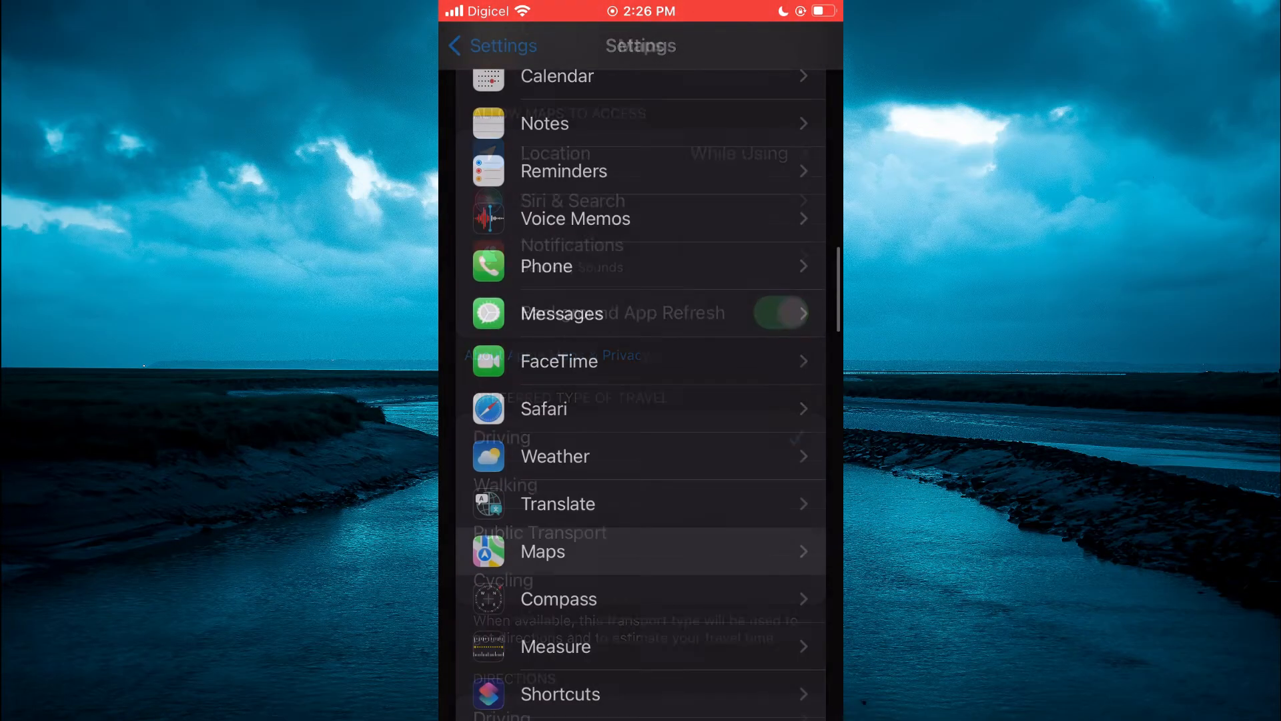
In Maps settings, switch Show Parked Location on under Your Car.
left_click(542, 551)
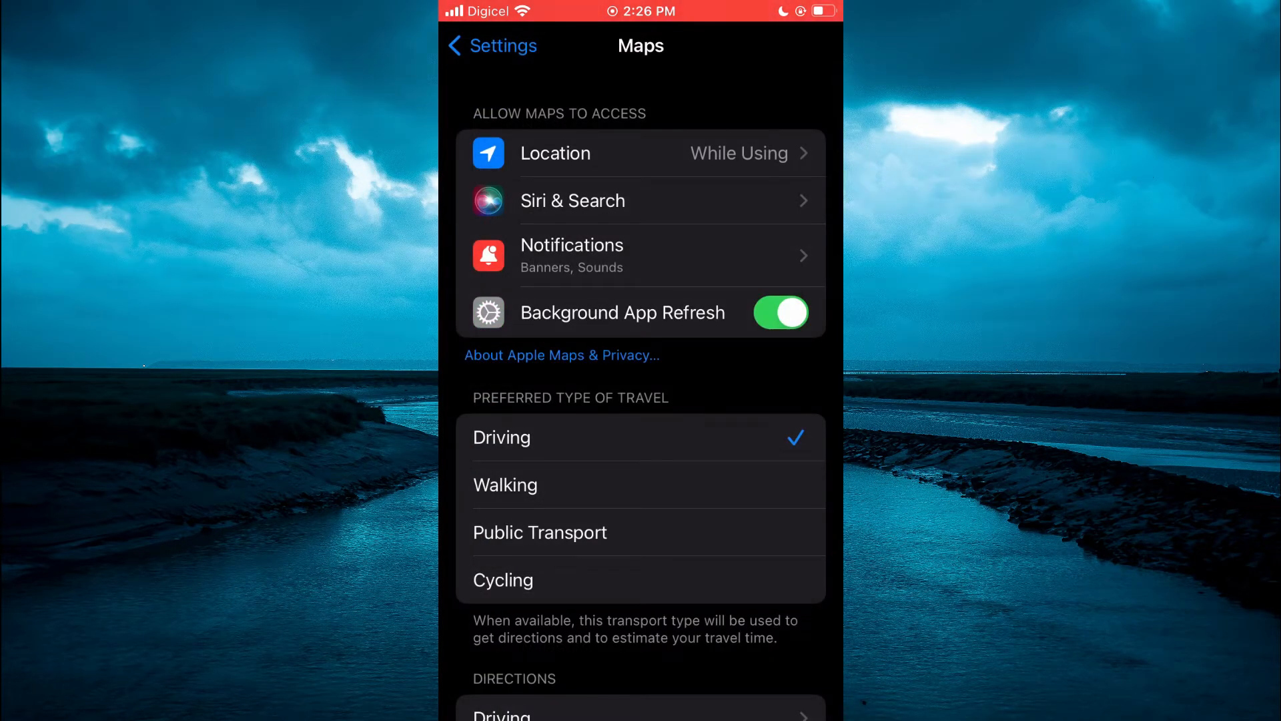
scroll("down", 3)
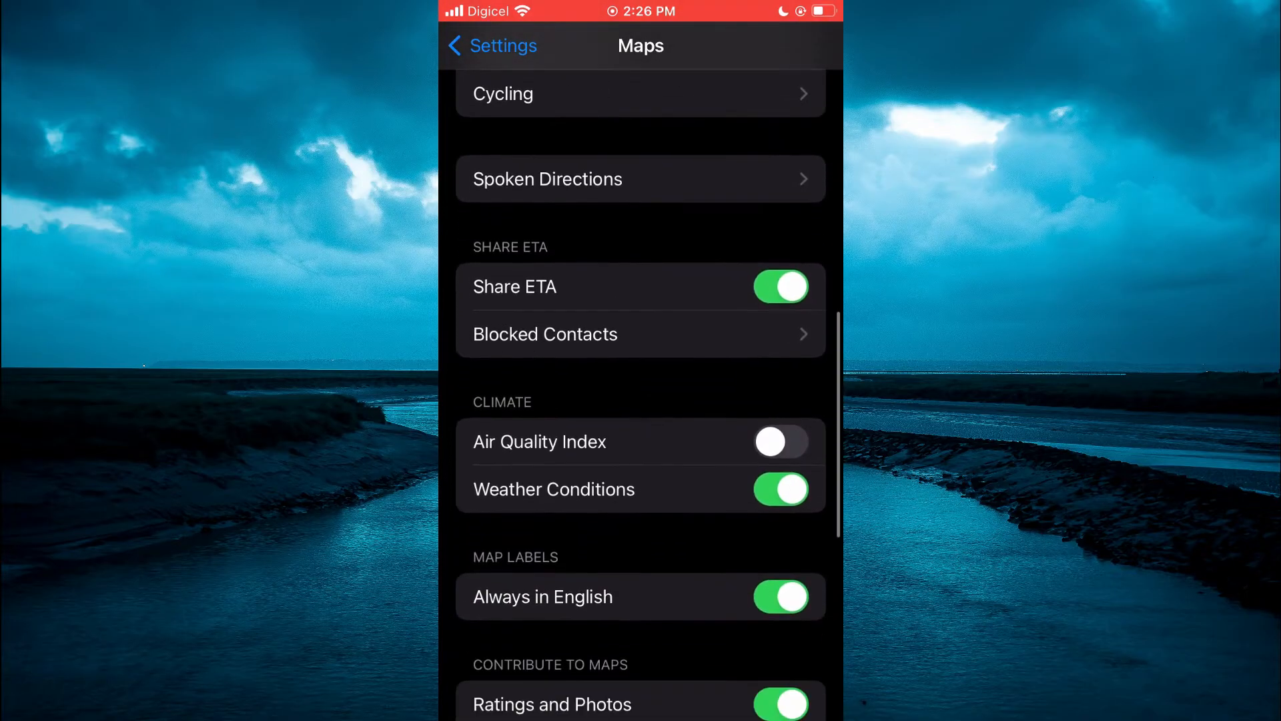
scroll("down", 3)
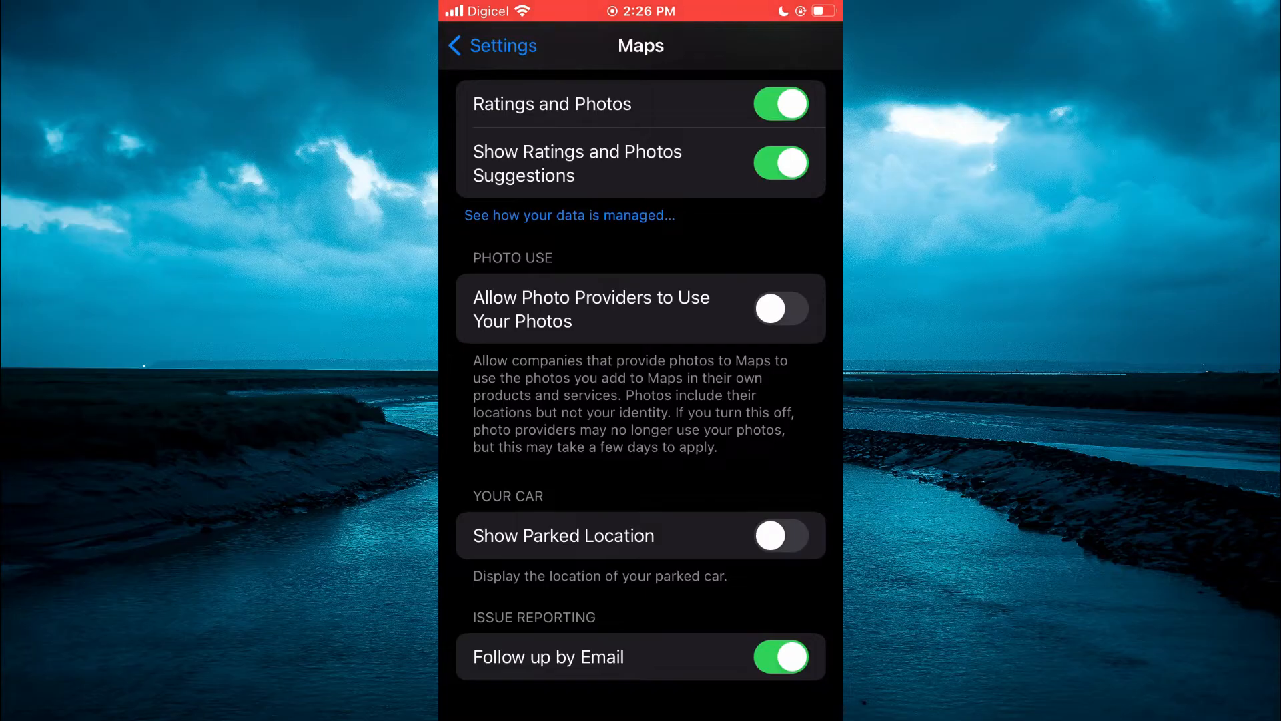
left_click(781, 535)
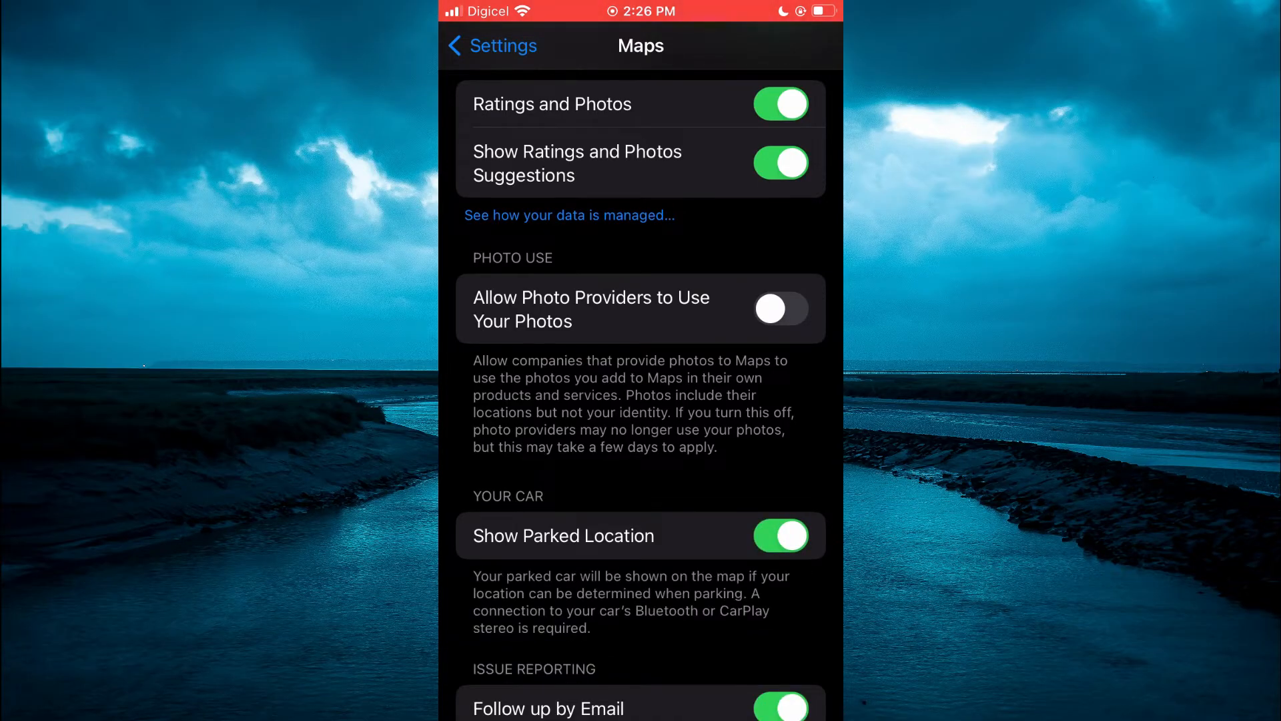
Return from Maps to the main Settings list.
left_click(492, 46)
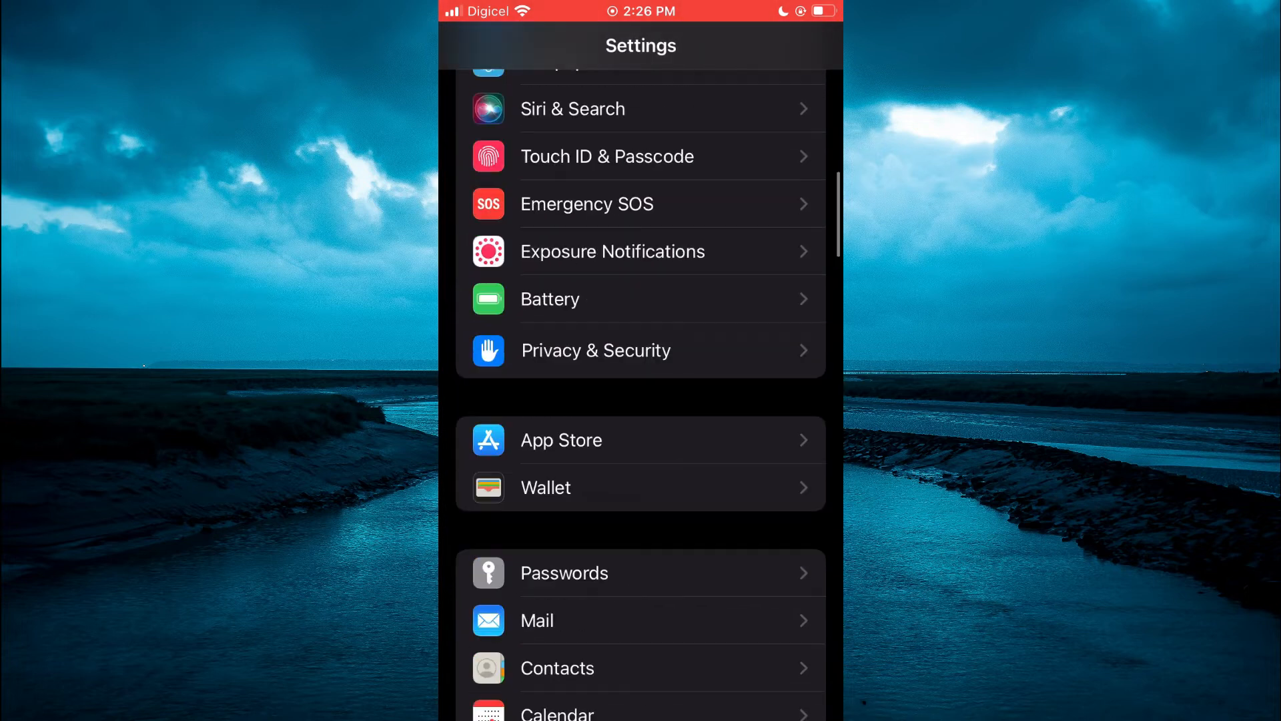
scroll("down", 3)
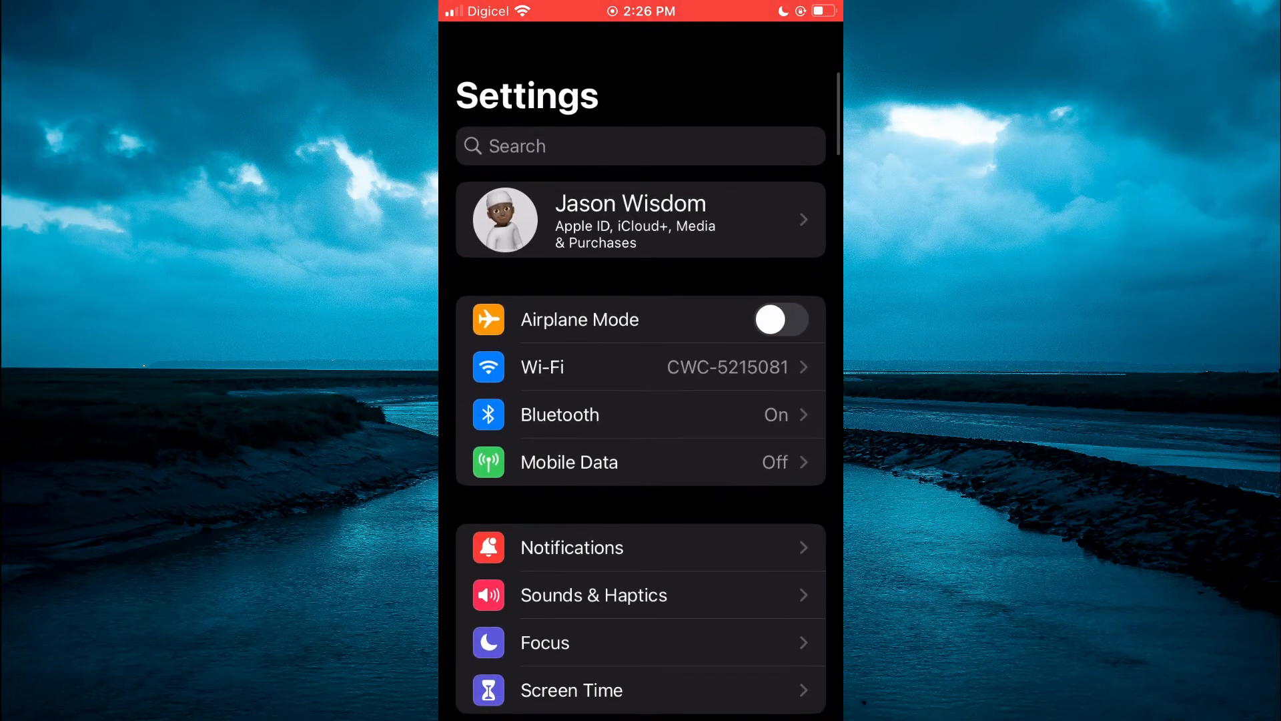